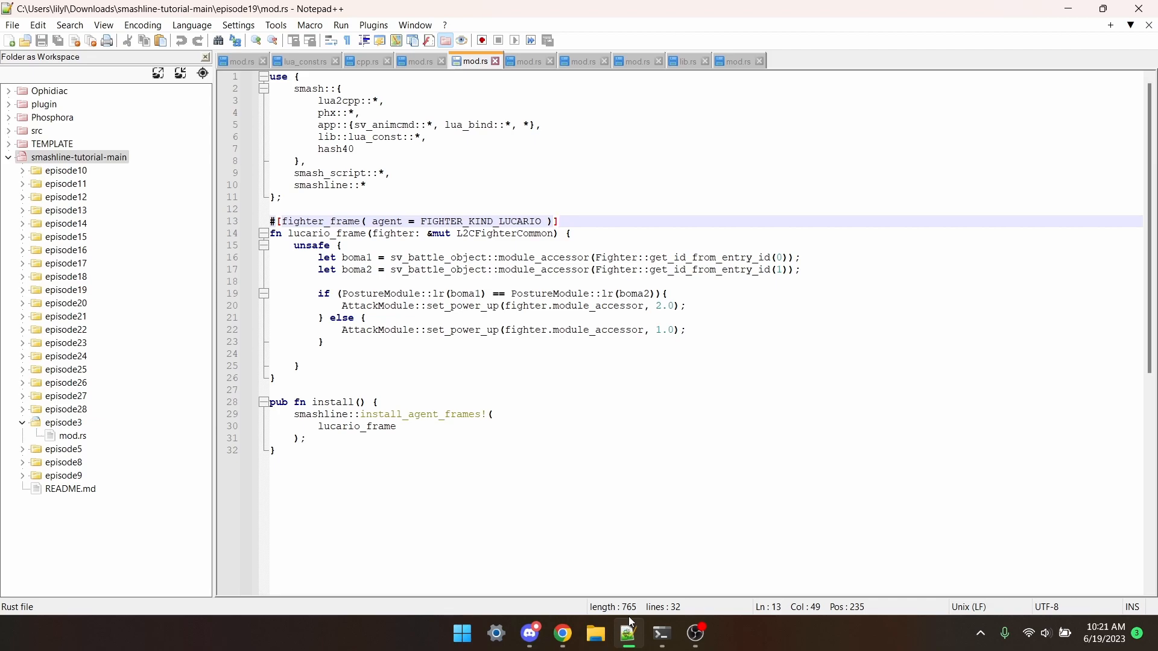
left_click(562, 634)
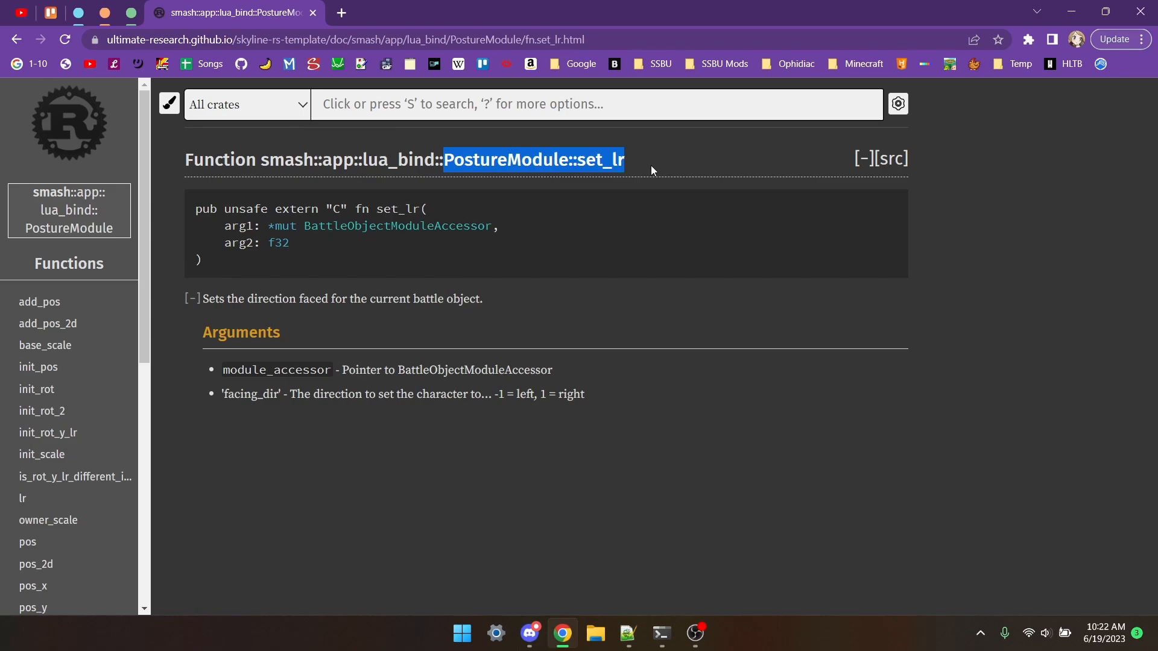
left_click(626, 633)
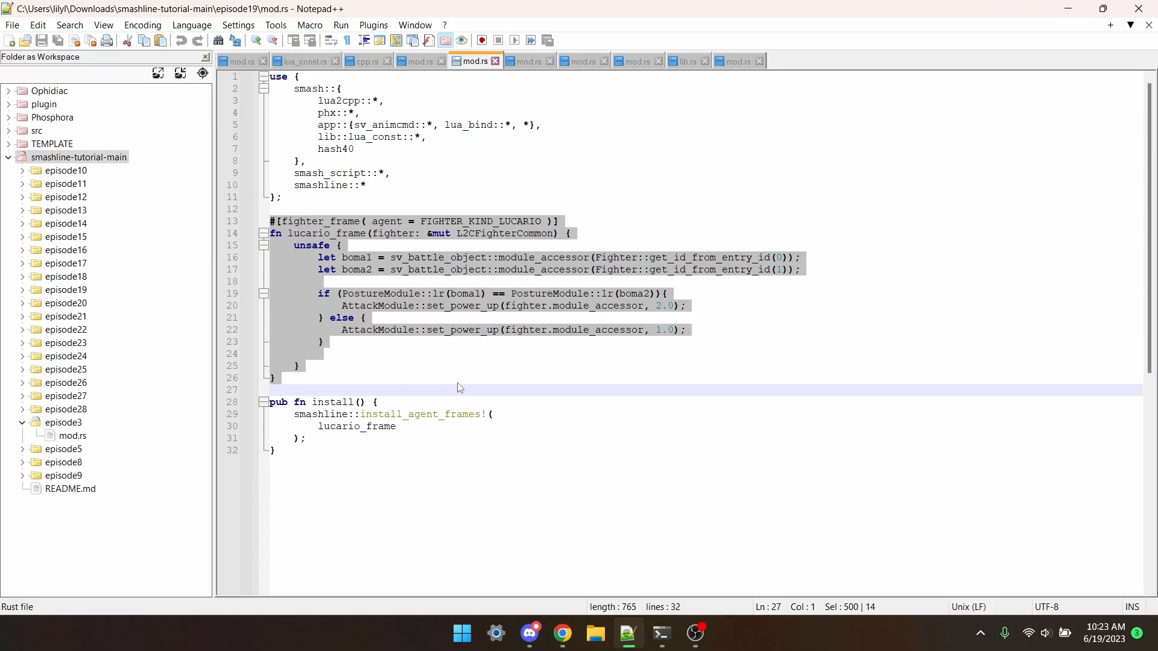
mouse_move(452, 382)
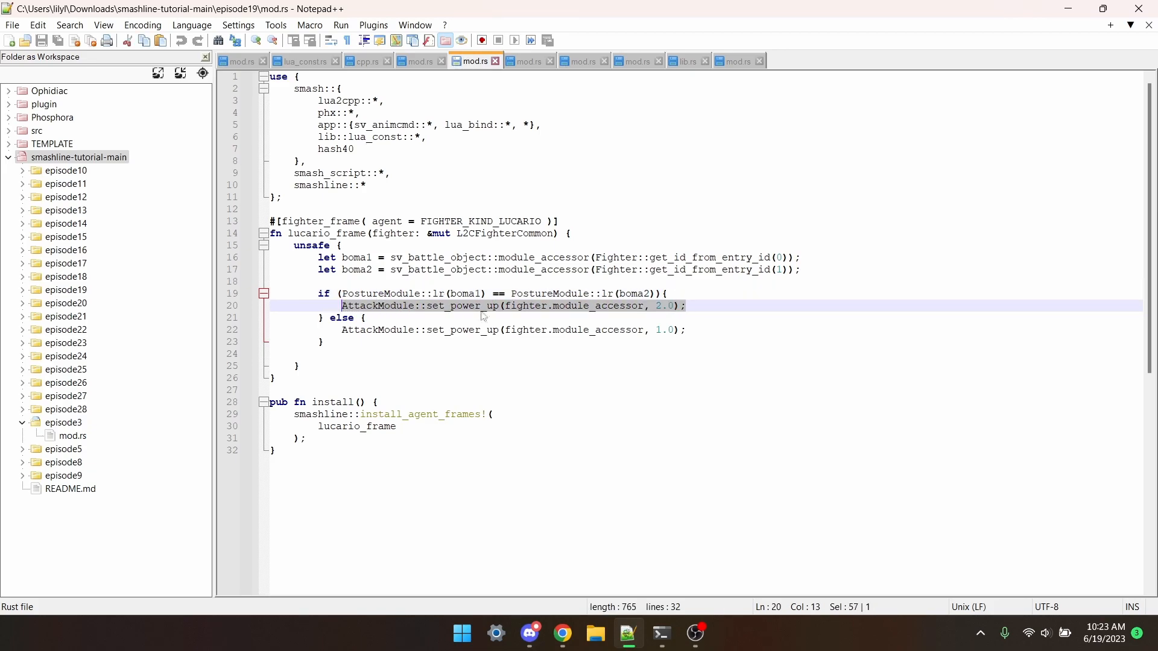
mouse_move(783, 371)
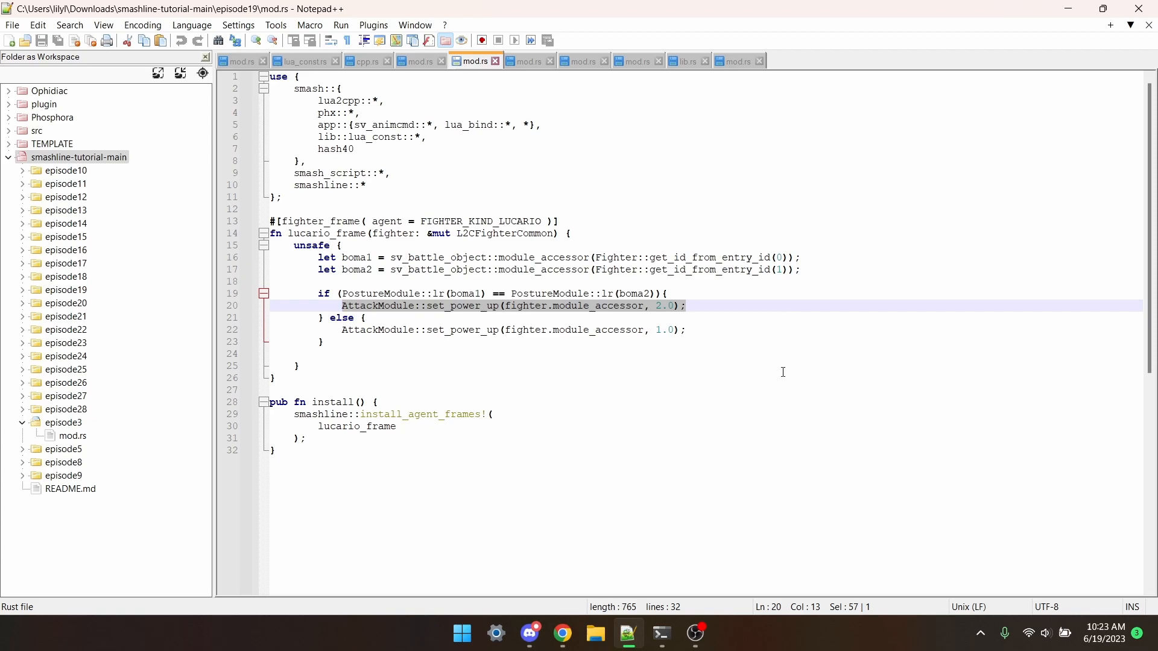
left_click(298, 365)
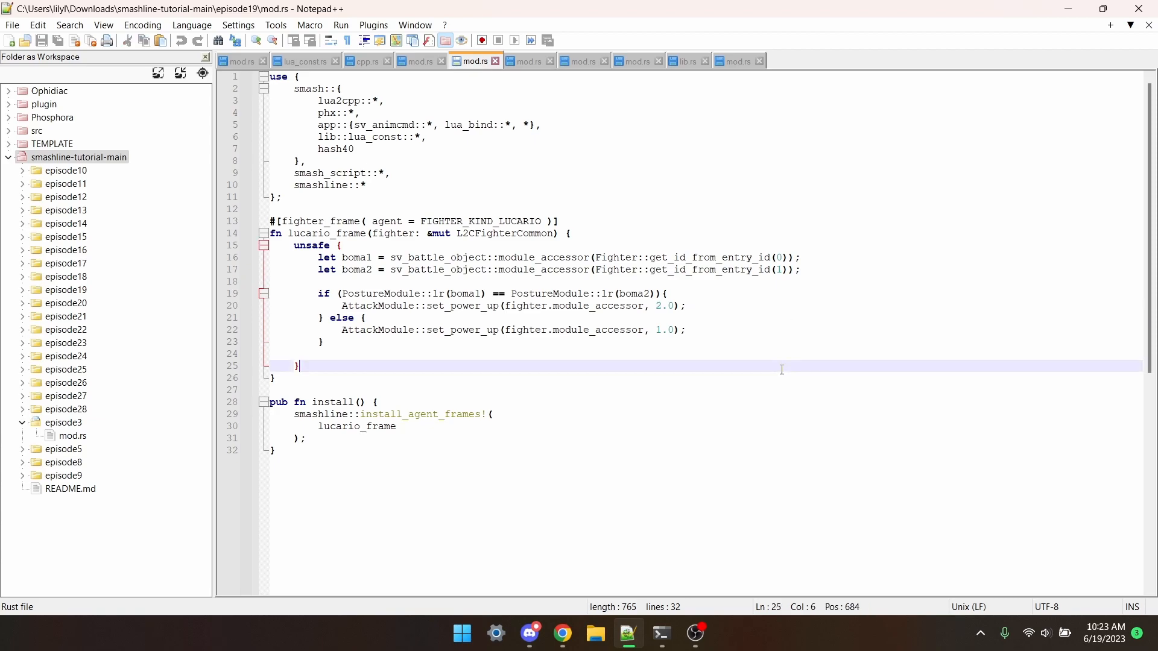